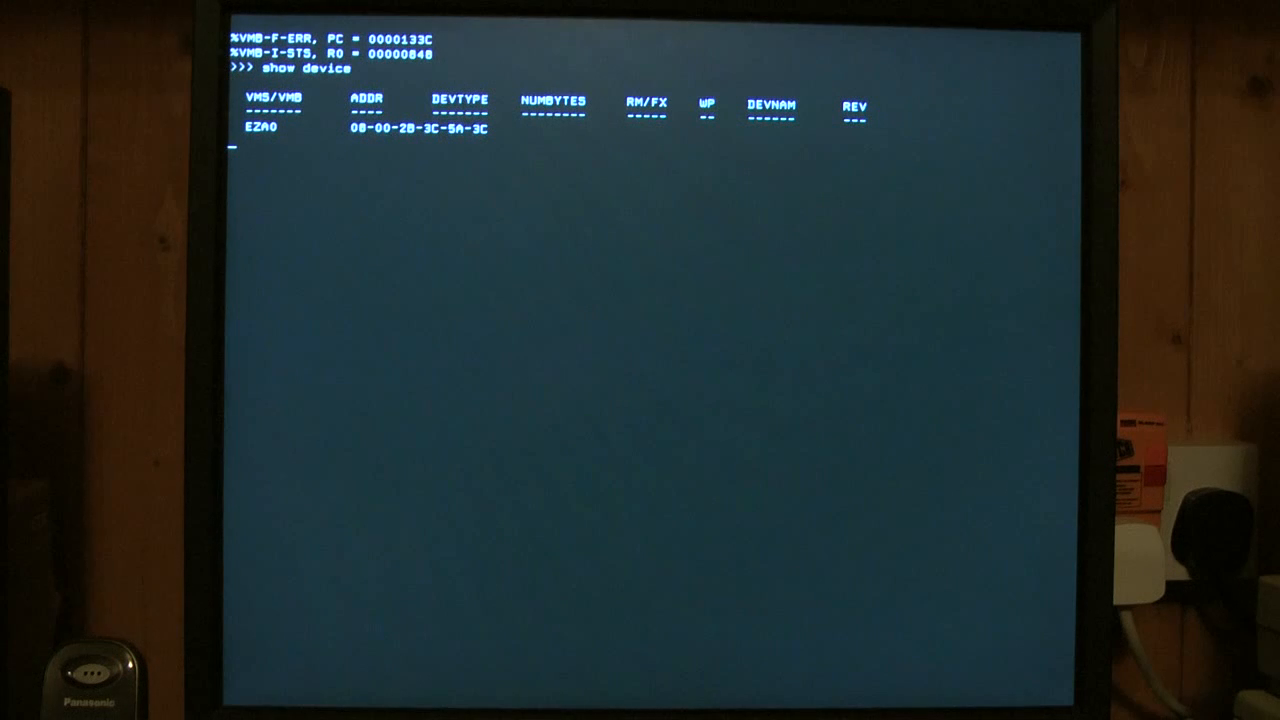
- Run SHOW DEVICE to list the network adapter, RRD42 CD-ROM at DKA200 and two 1.02GB disks
key(Return)
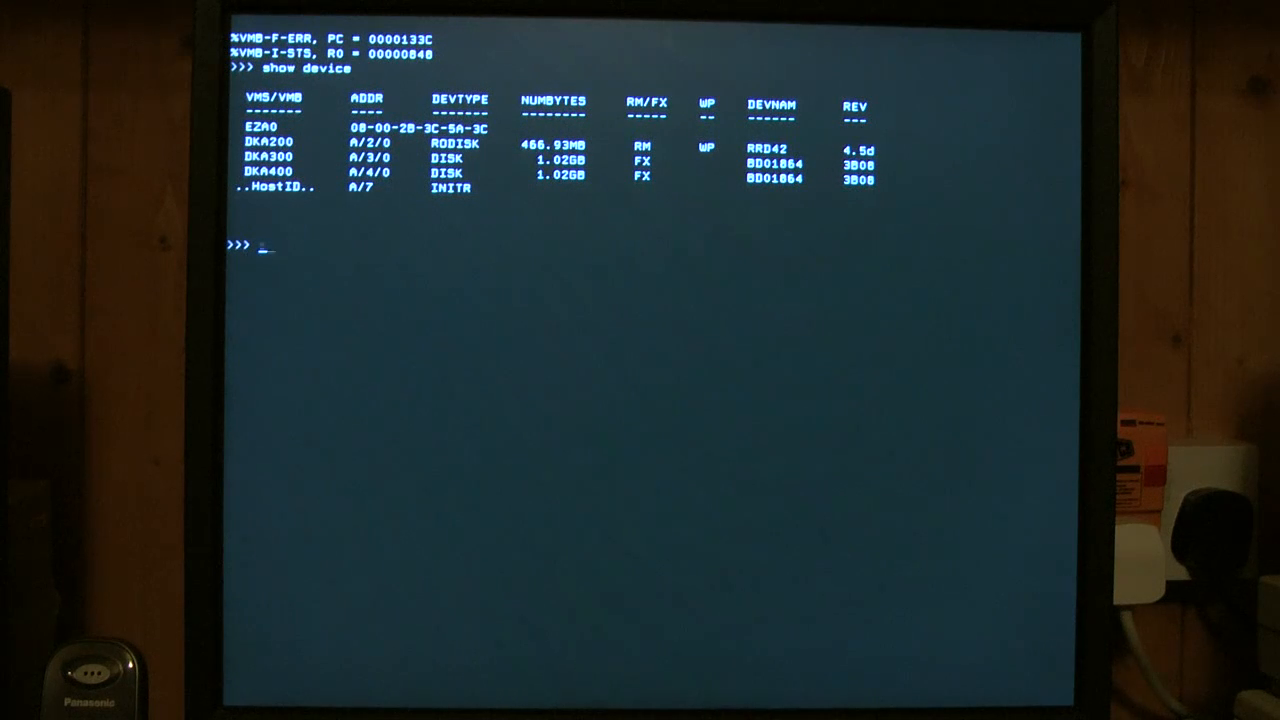
- Boot OpenVMS VAX from DKA300 and let site startup mount DATA on DKA400
text(b dka)
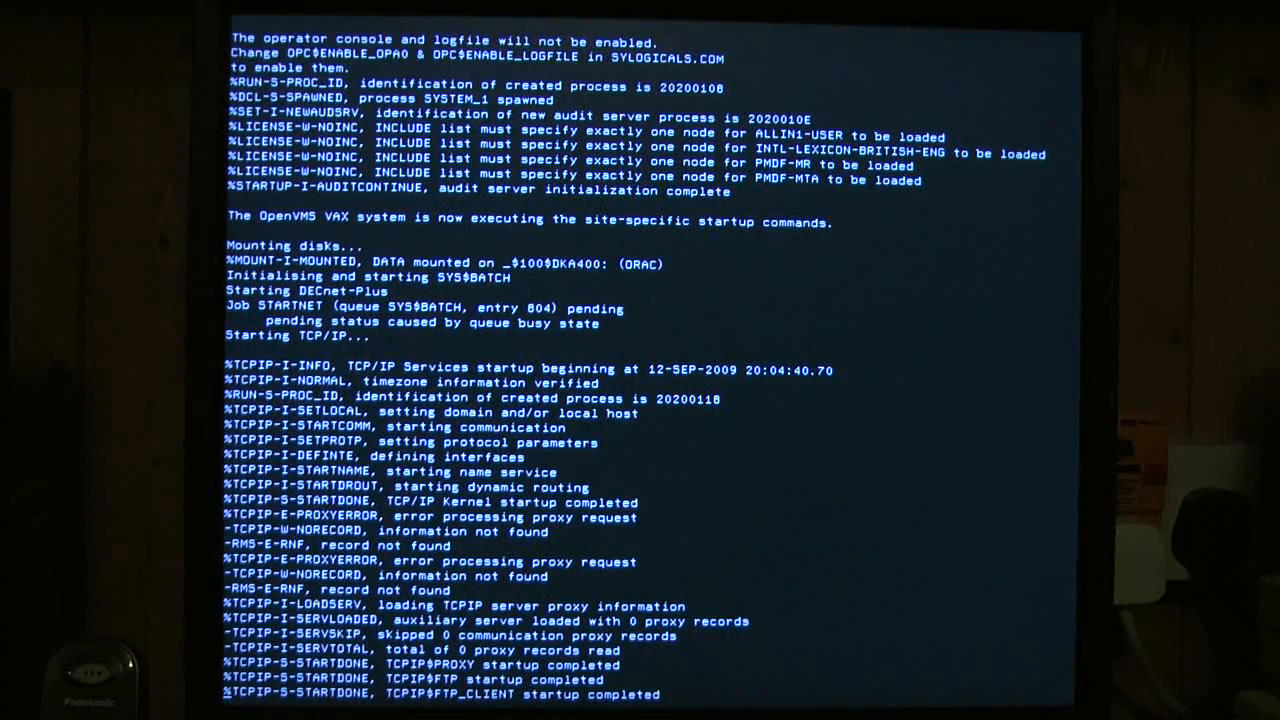
- Scroll the console output as TCP/IP and LAT finish and ALL-IN-1 V3.2 startup begins
scroll(down, 3)
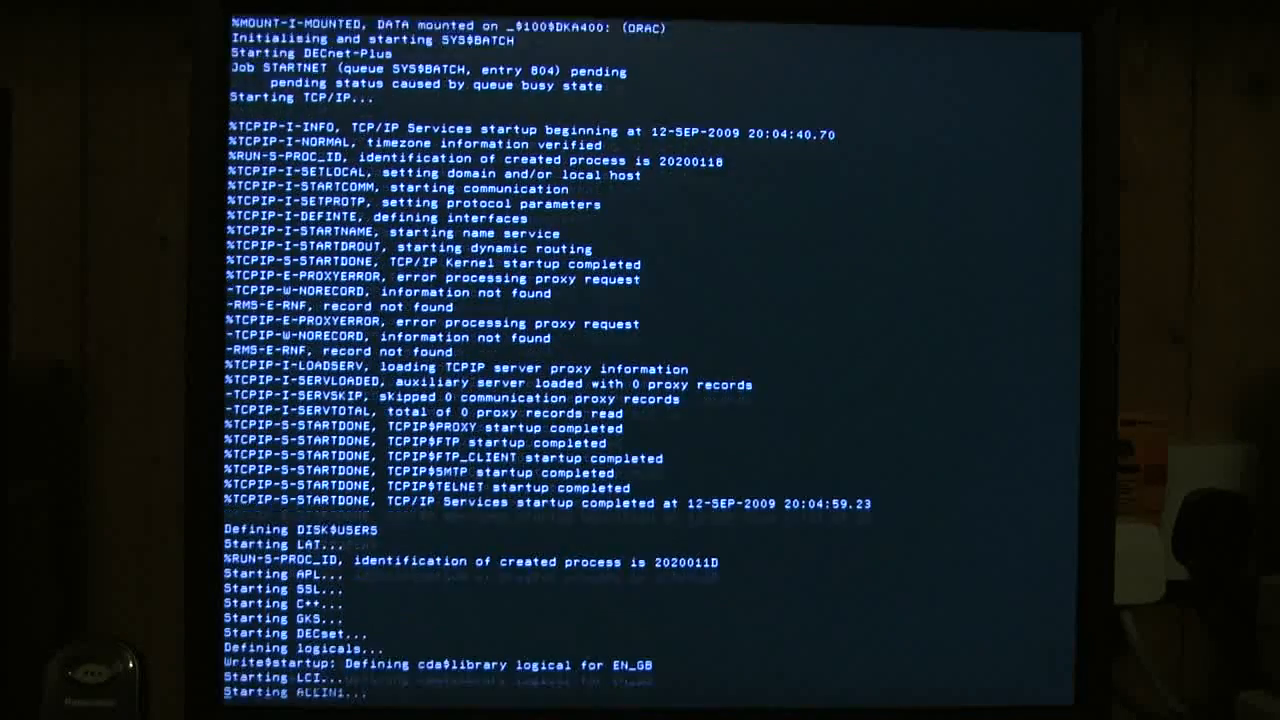
scroll(down, 3)
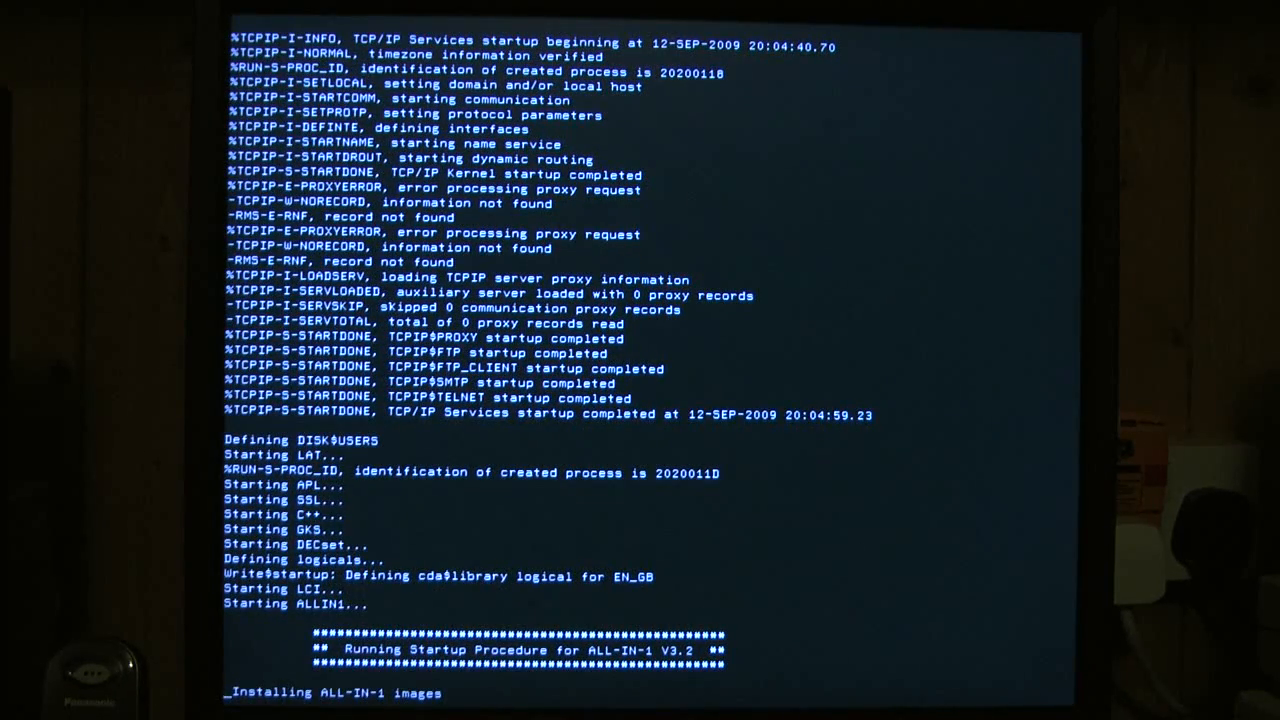
scroll(down, 3)
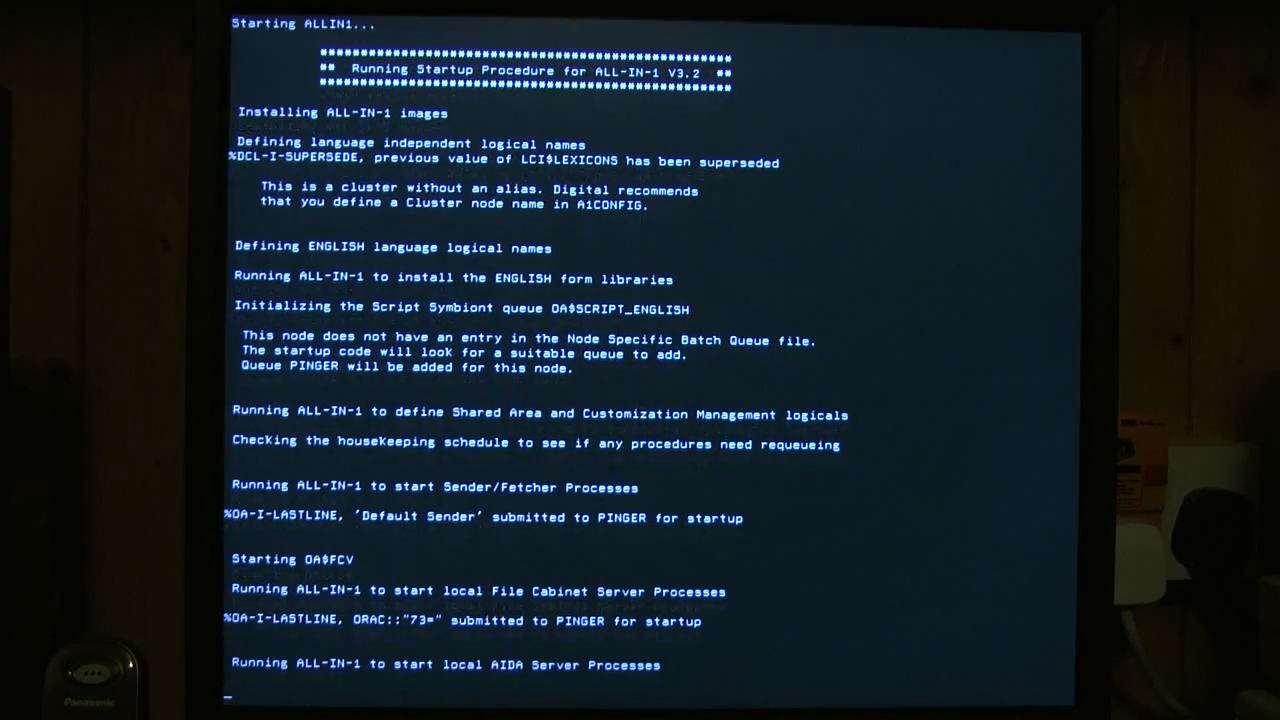
- Scroll through ALL-IN-1 completion to the DECprint Supervisor and DECwindows startup messages
scroll(down, 3)
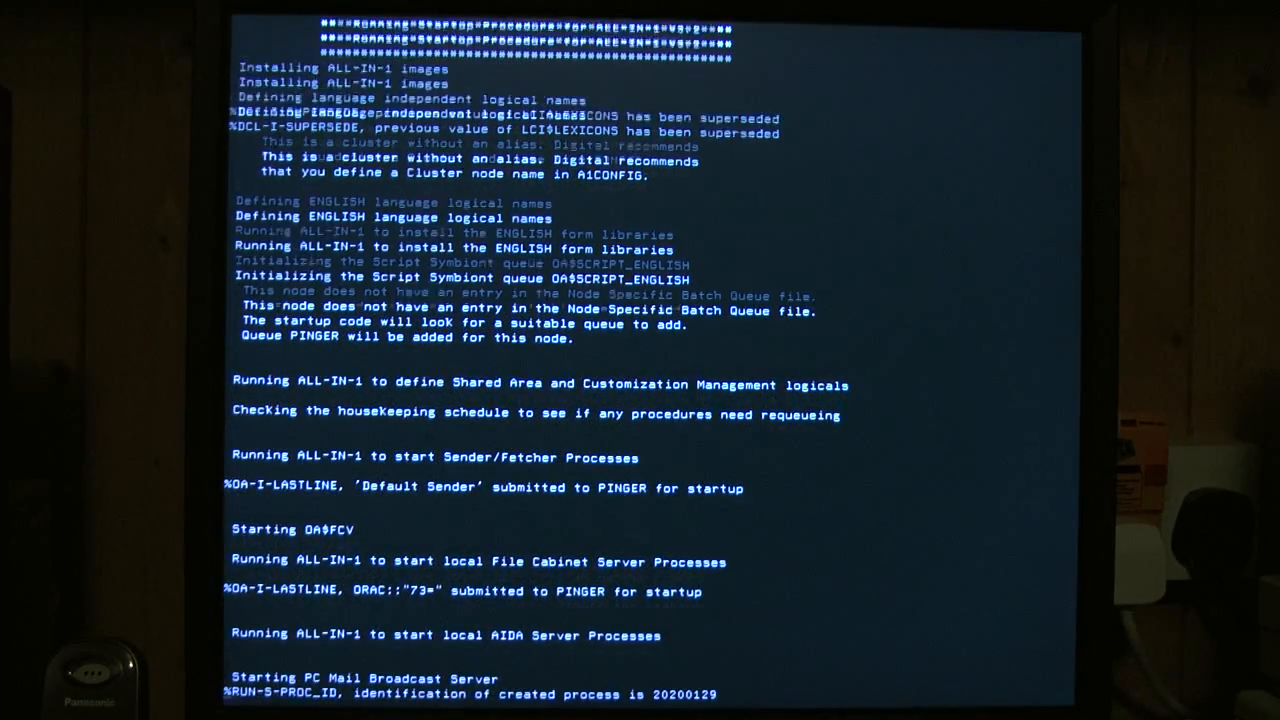
scroll(down, 3)
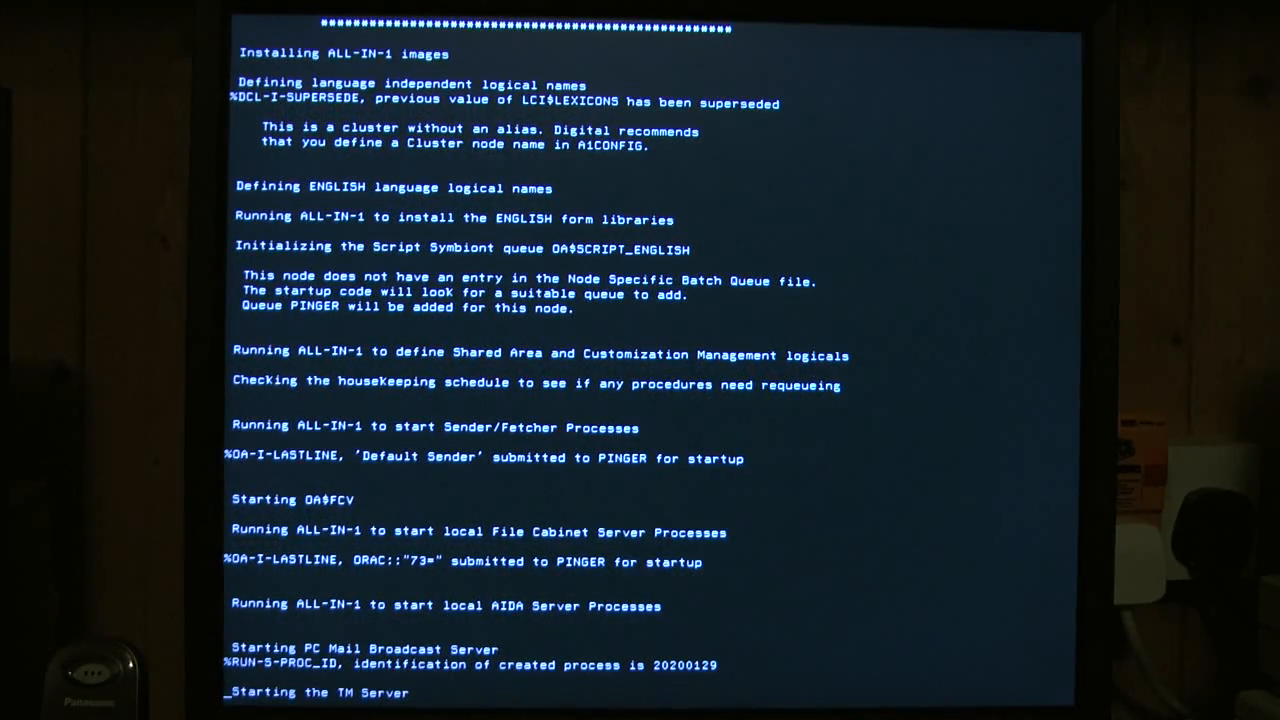
scroll(down, 3)
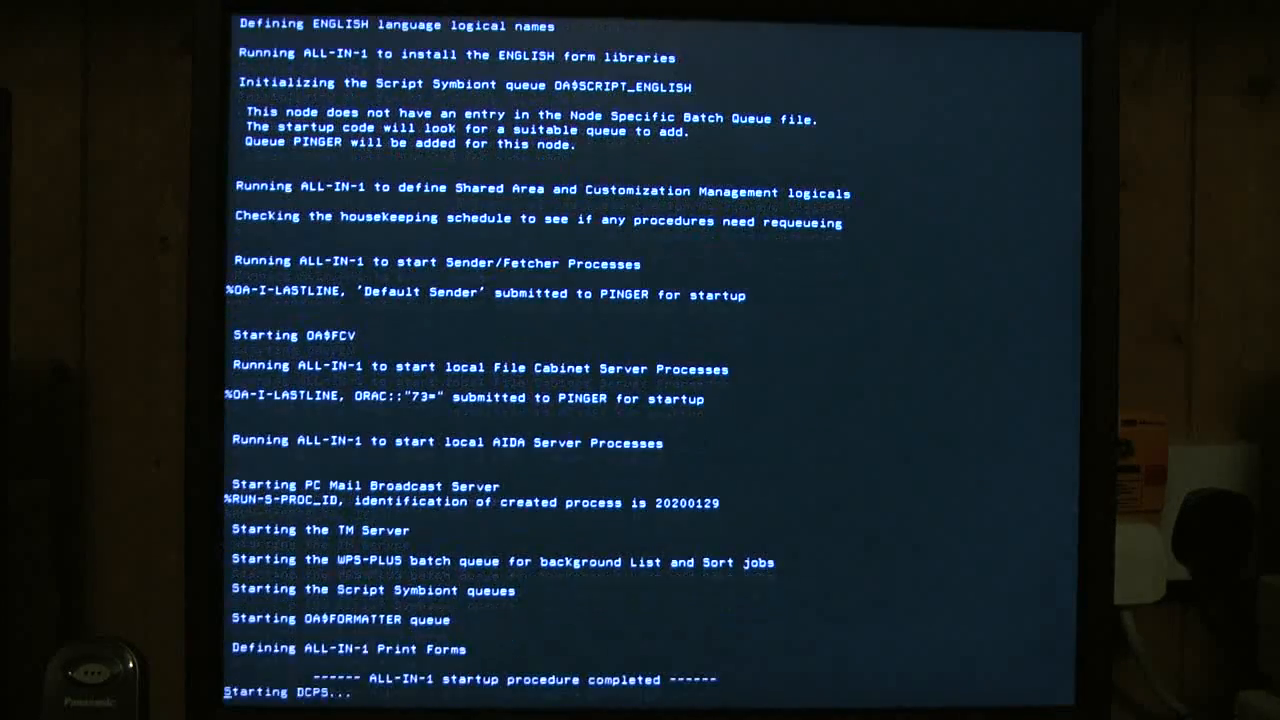
scroll(down, 3)
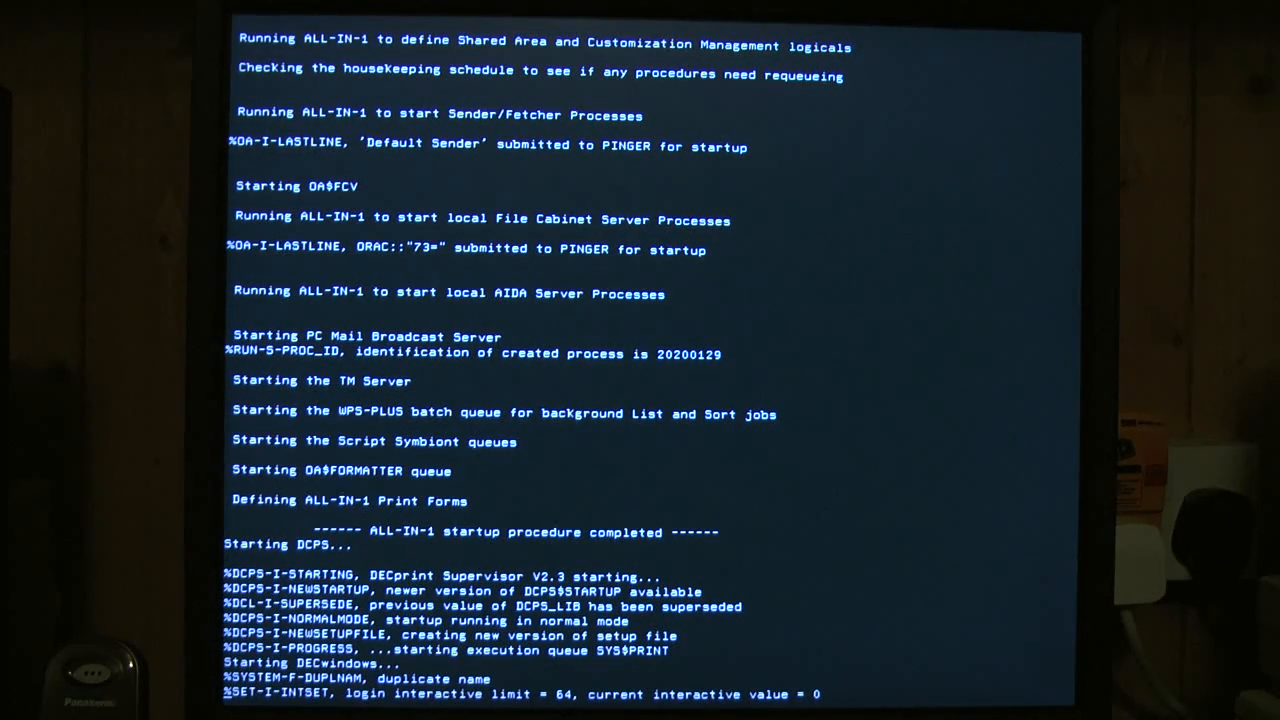
scroll(down, 3)
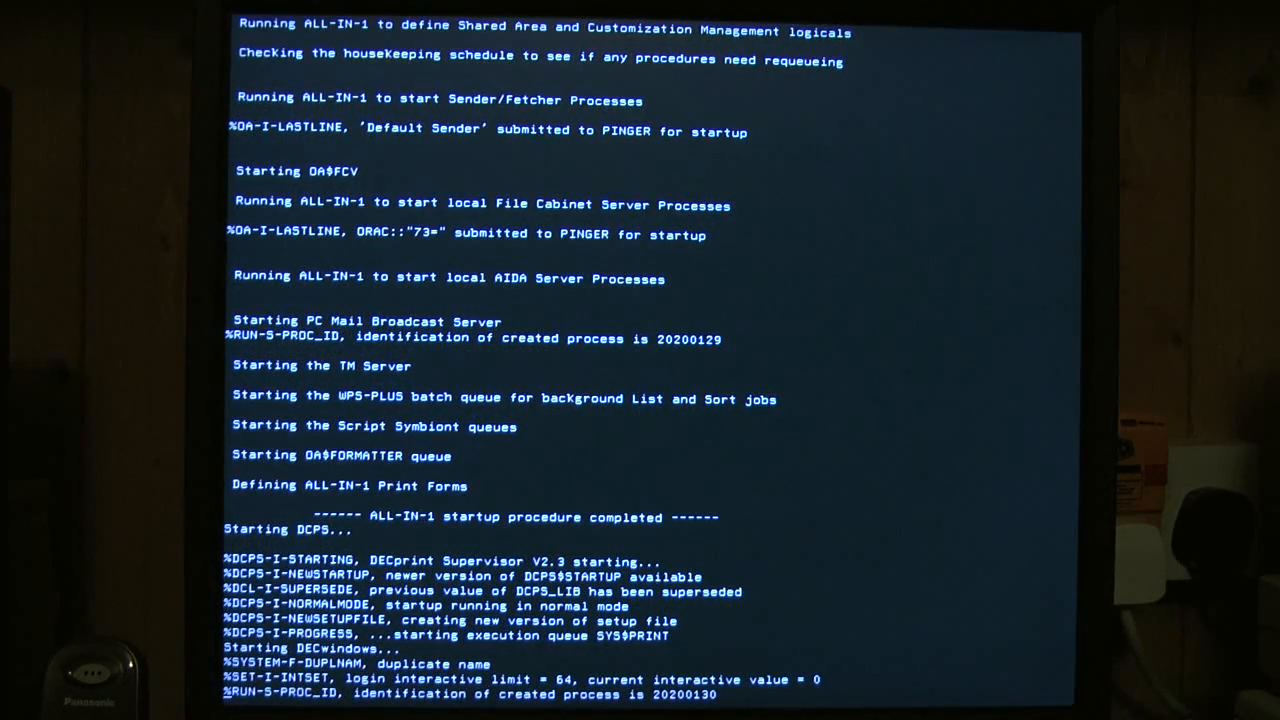